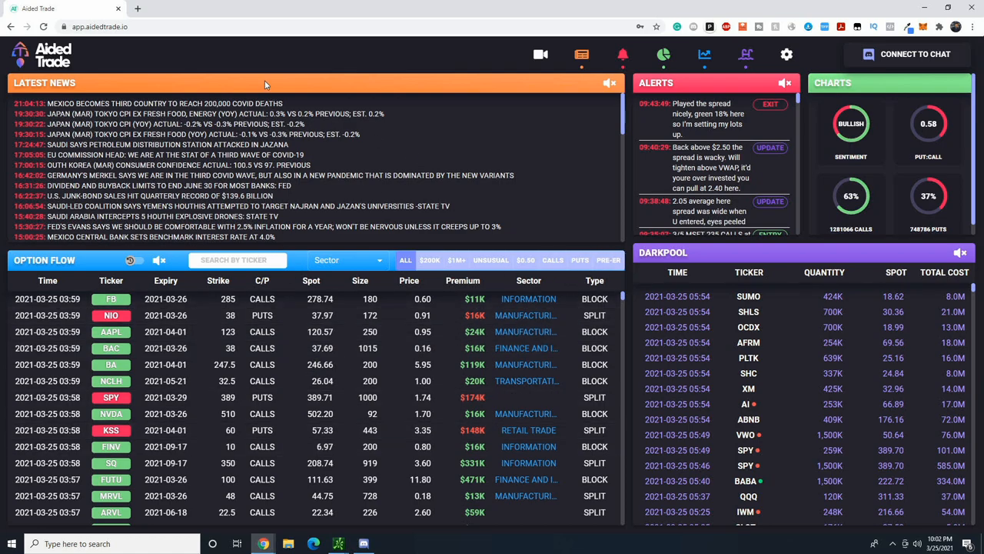
mouse_move(804, 177)
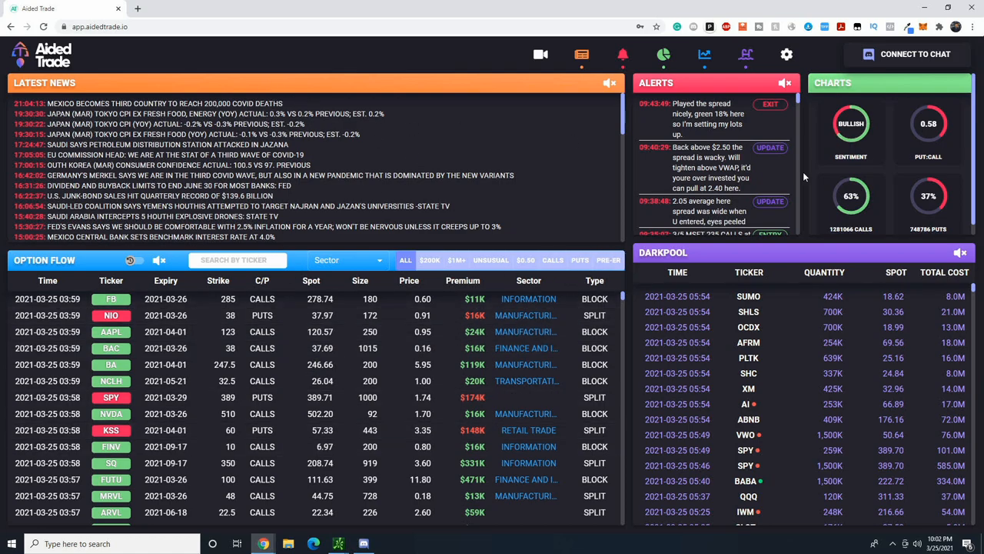
mouse_move(557, 292)
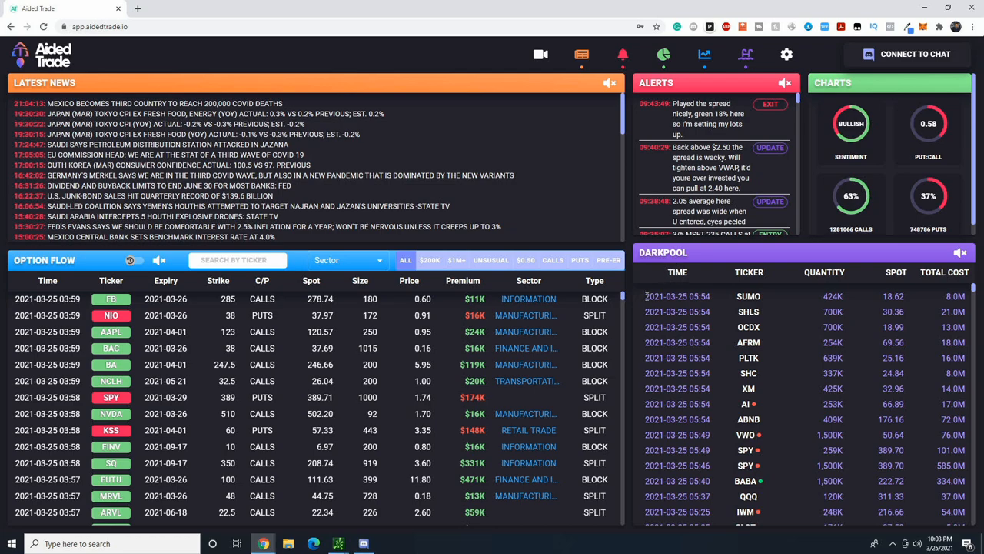
mouse_move(643, 300)
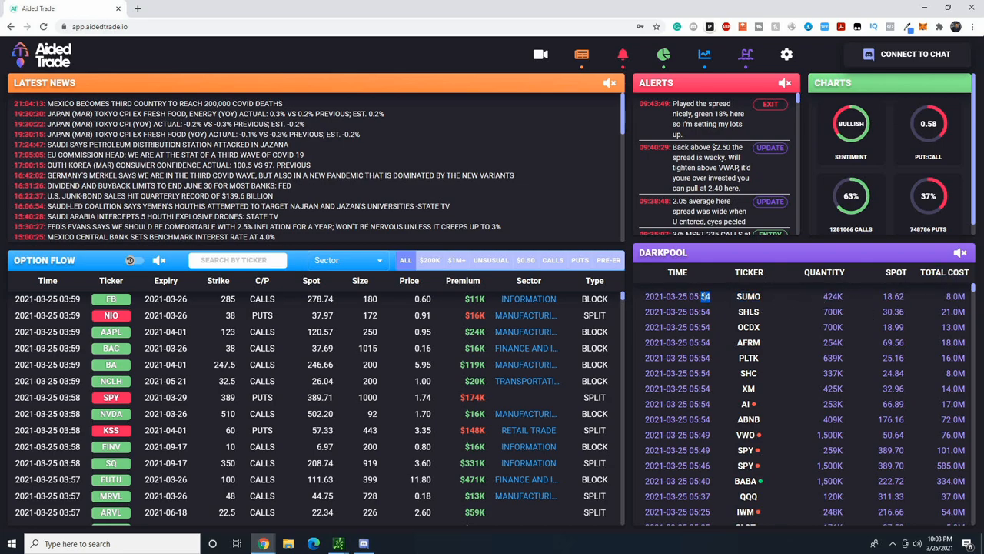
mouse_move(850, 304)
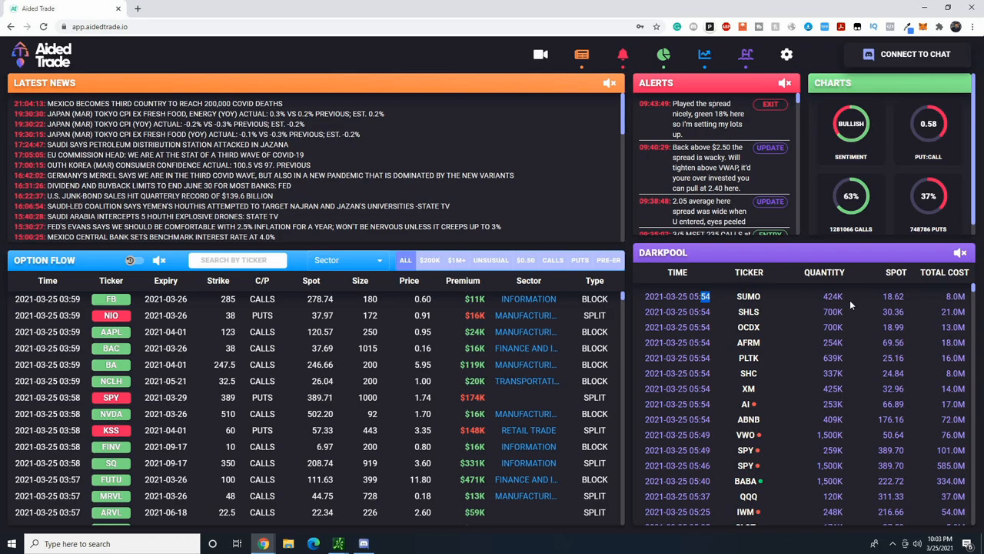
mouse_move(799, 294)
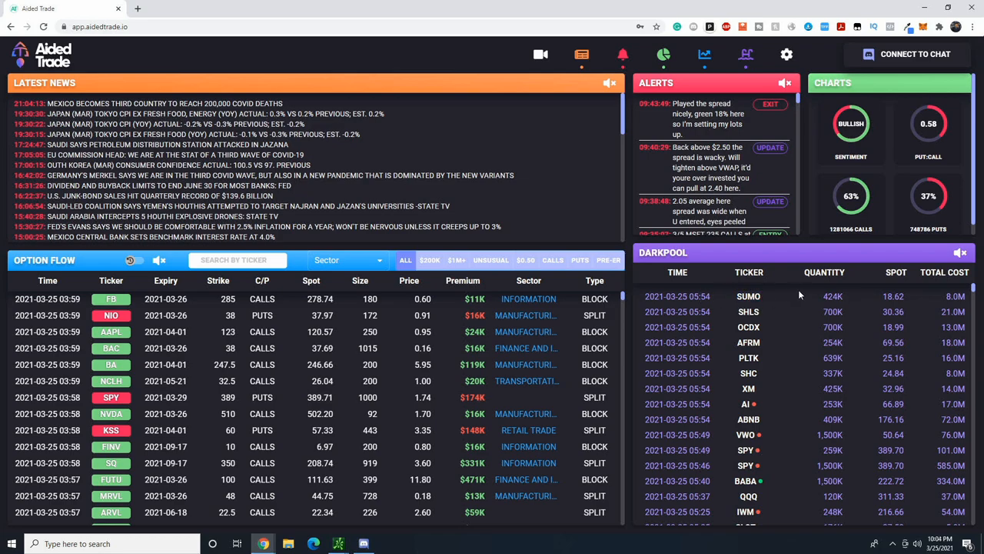
Highlight the SUMO and 585.0M SPY dark pool prints, then open the BABA four-hour chart
double_click(833, 296)
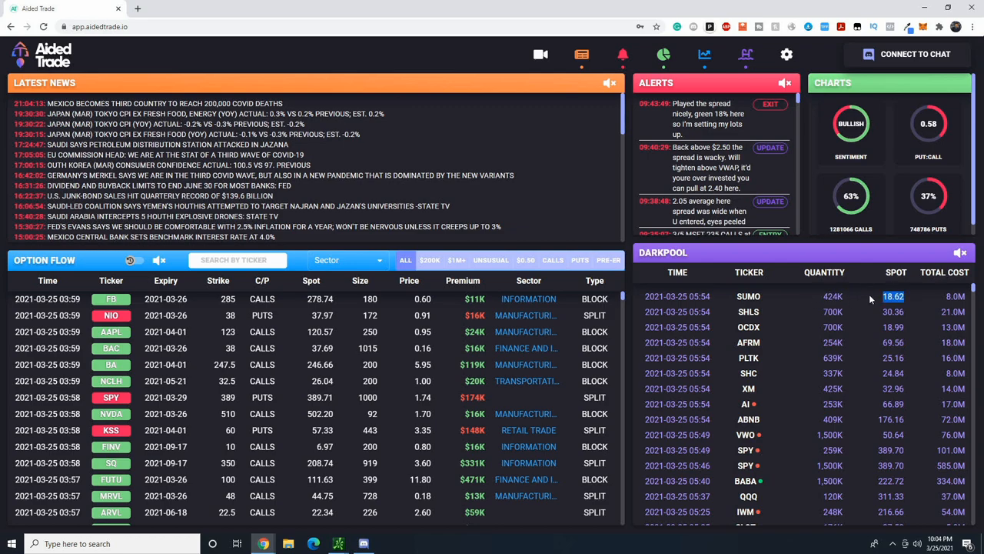
mouse_move(954, 296)
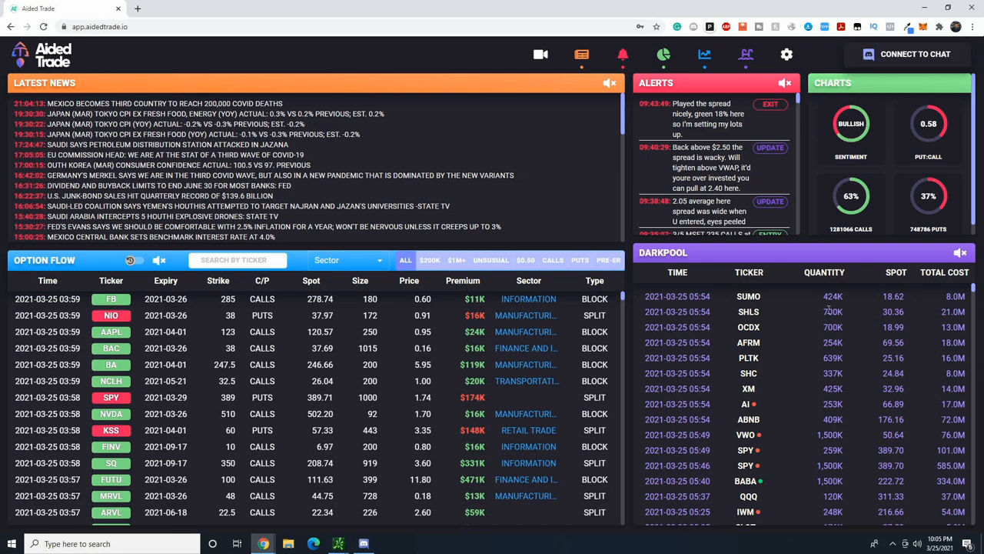
mouse_move(788, 306)
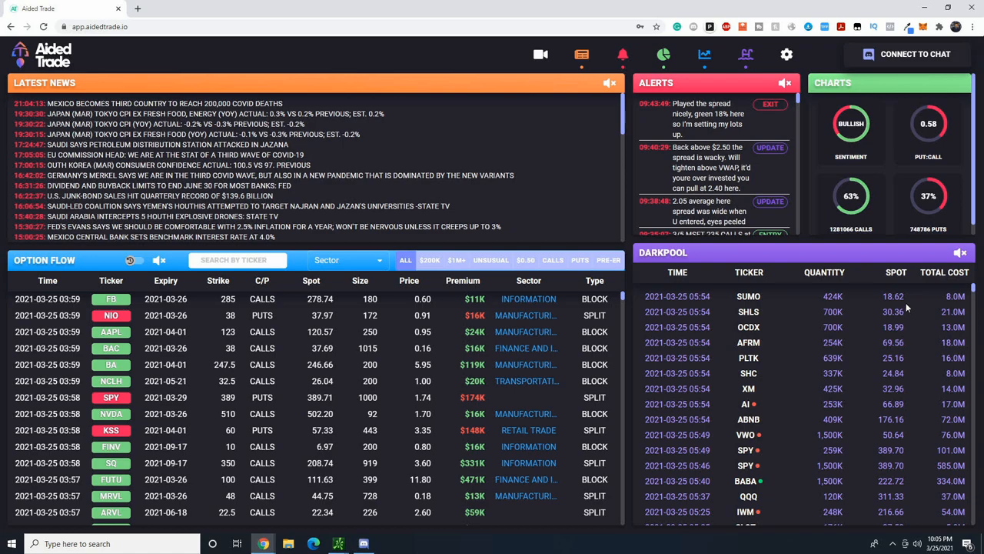
mouse_move(873, 409)
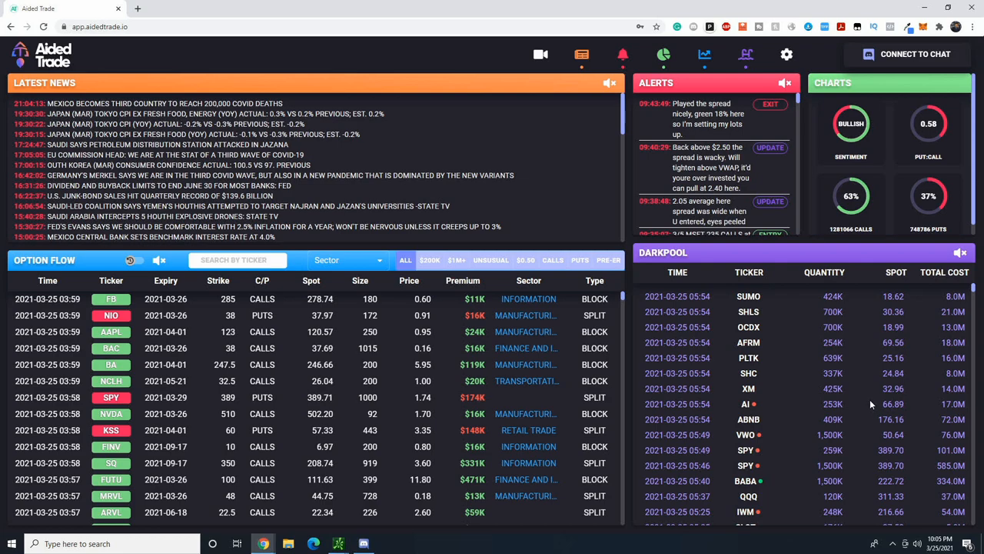
mouse_move(818, 313)
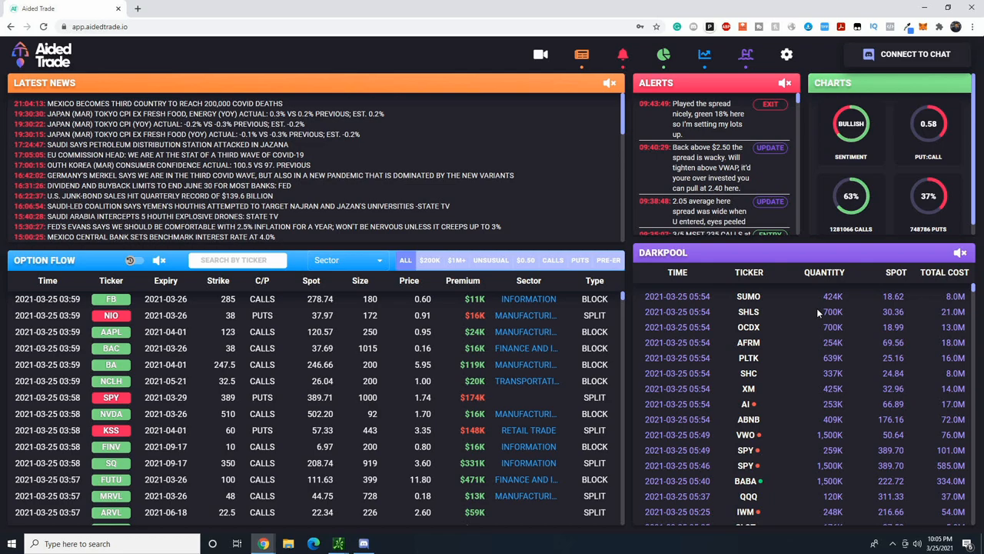
mouse_move(783, 131)
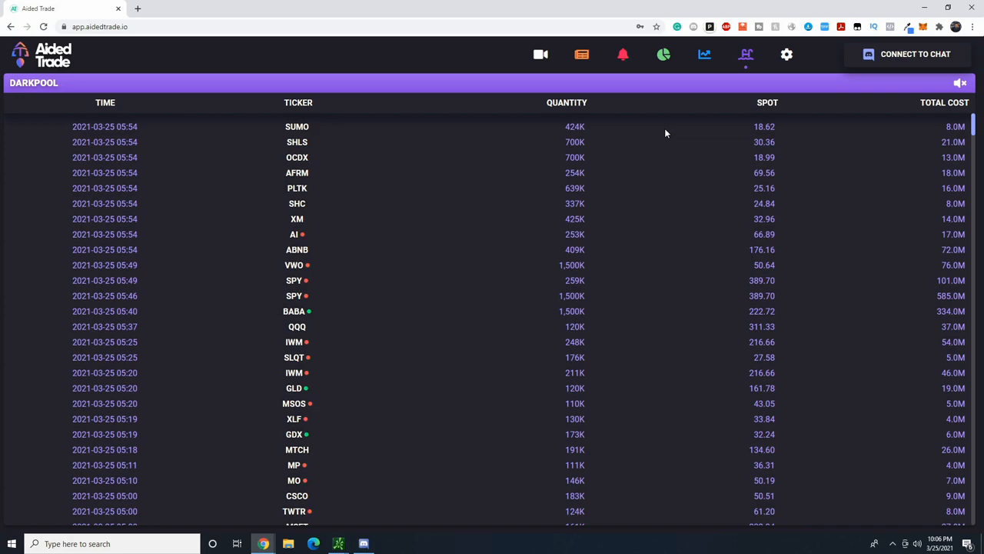
mouse_move(746, 54)
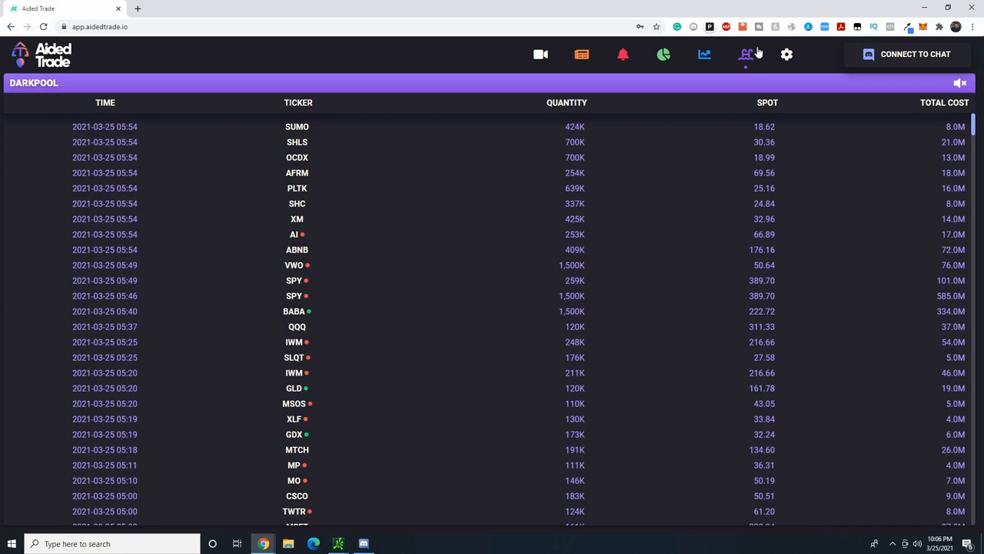
mouse_move(608, 148)
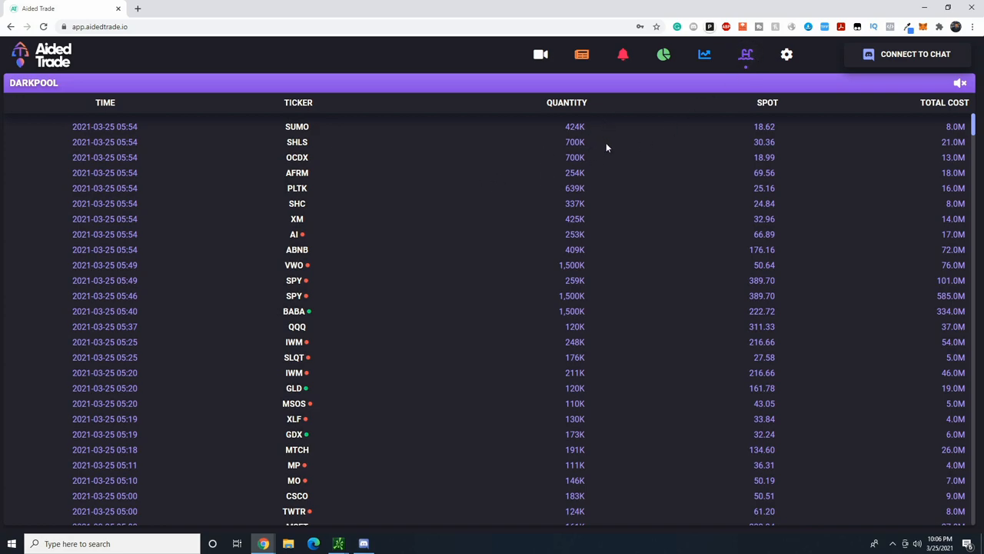
mouse_move(614, 145)
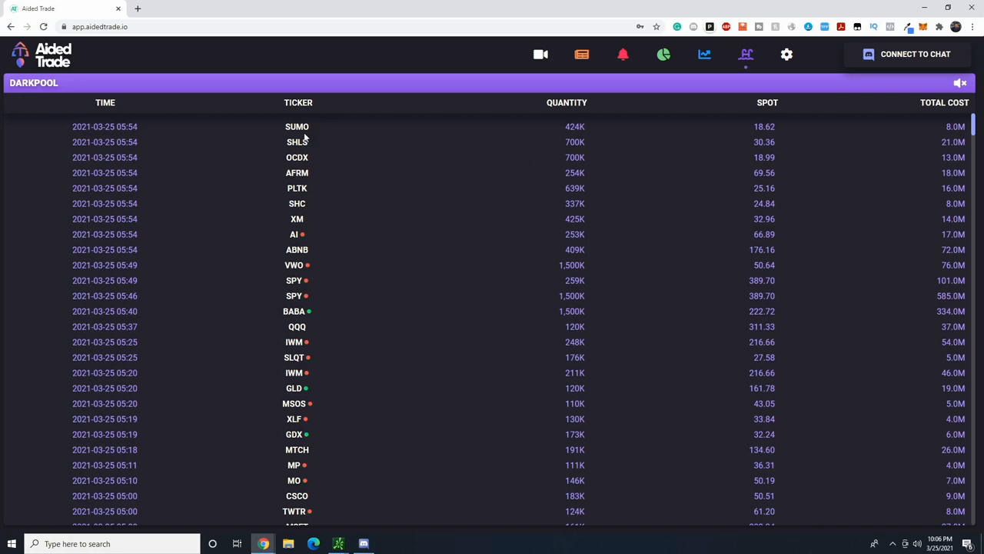
double_click(297, 126)
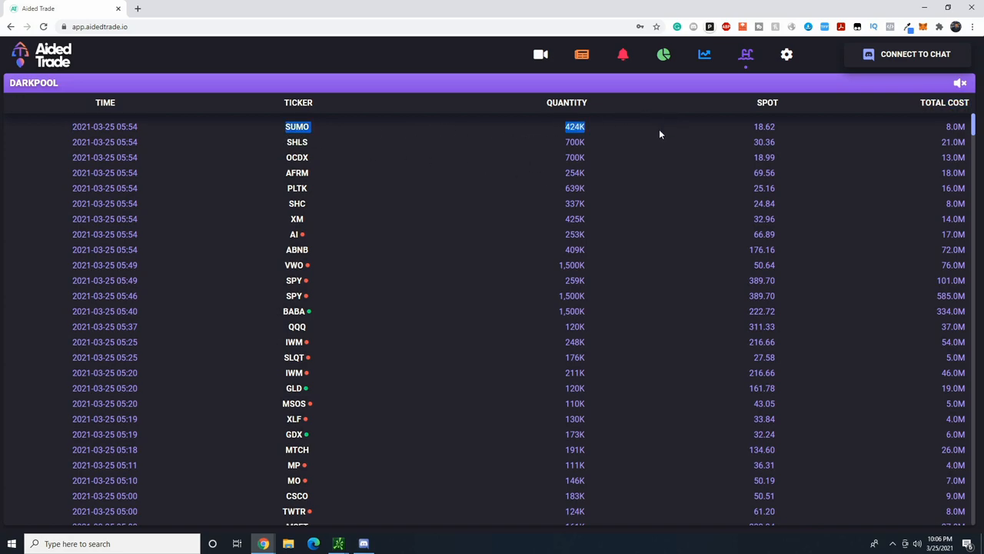
mouse_move(656, 134)
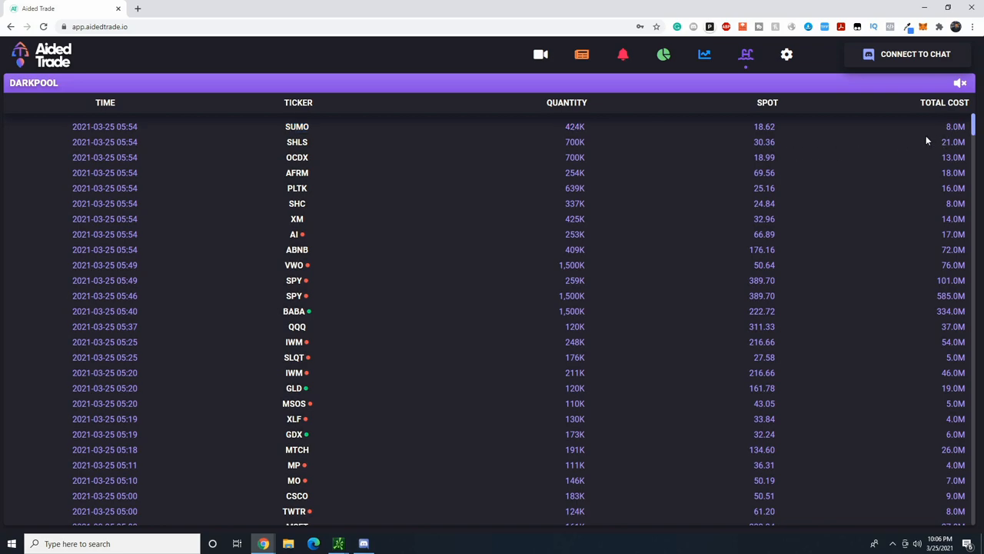
mouse_move(904, 148)
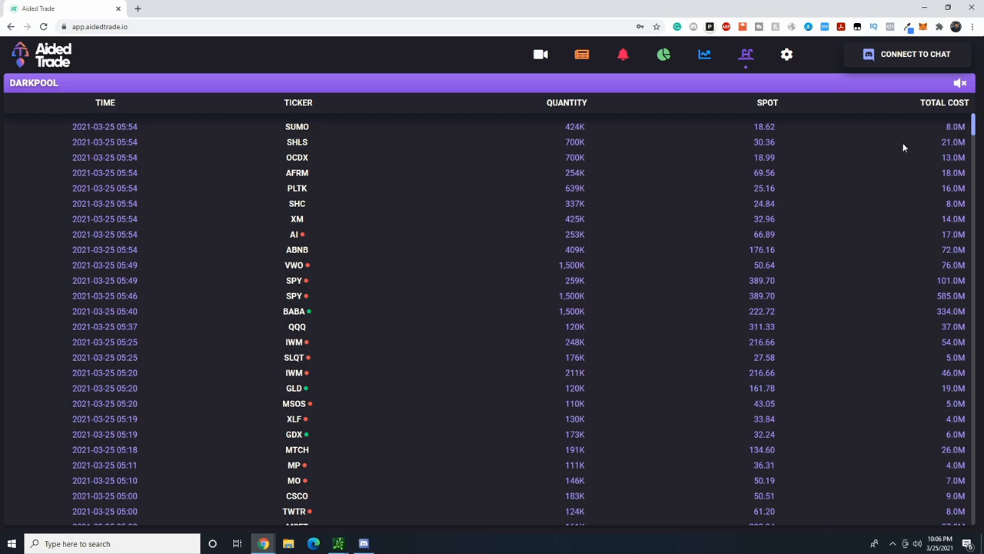
mouse_move(610, 210)
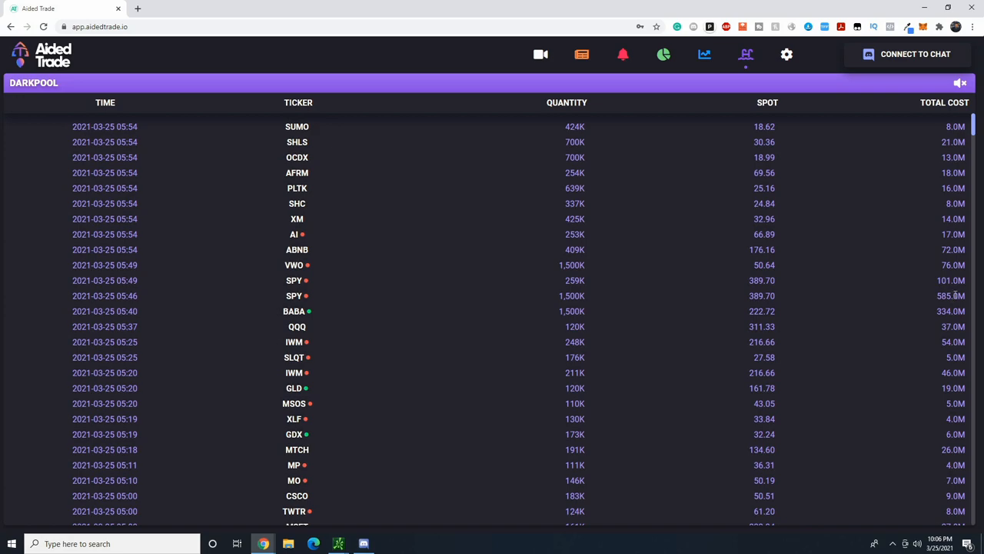
double_click(952, 311)
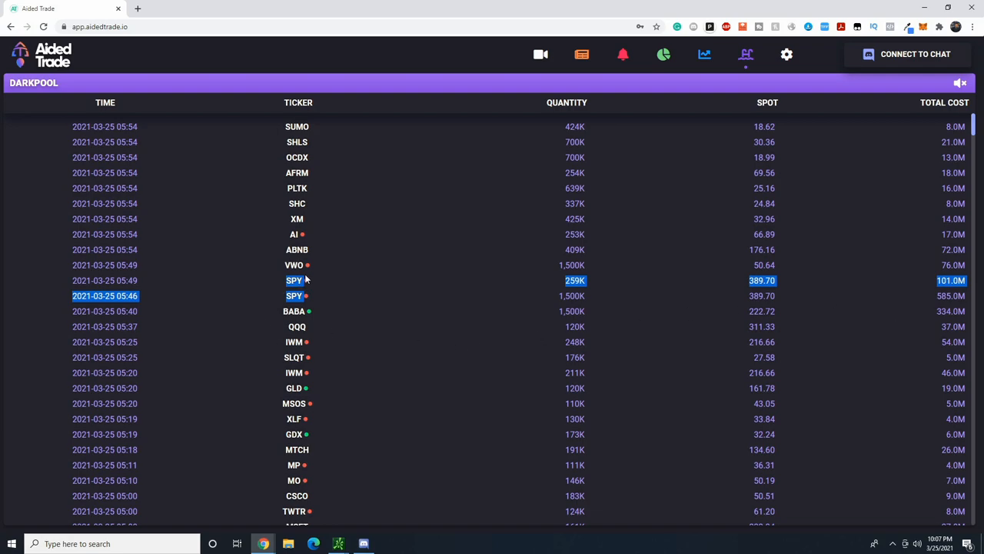
mouse_move(318, 286)
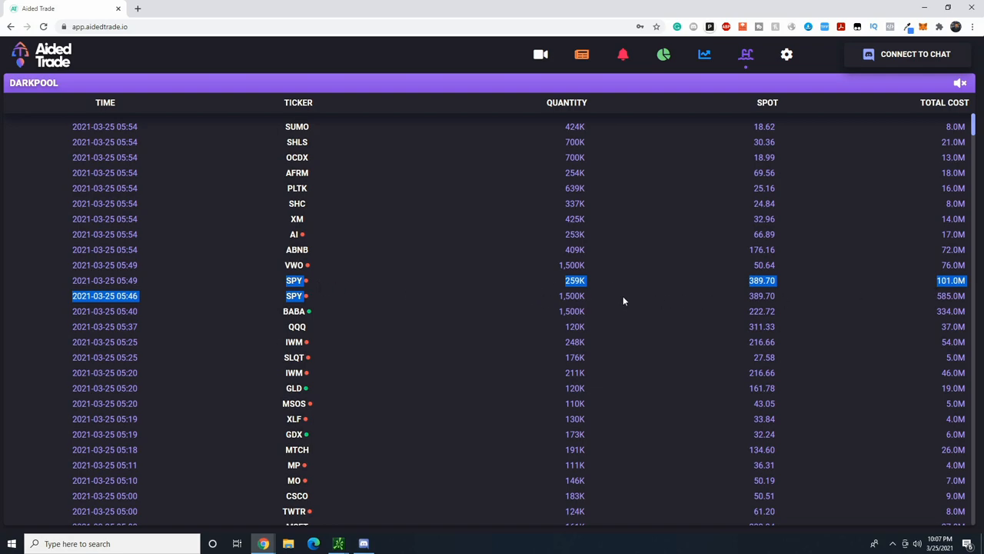
mouse_move(591, 286)
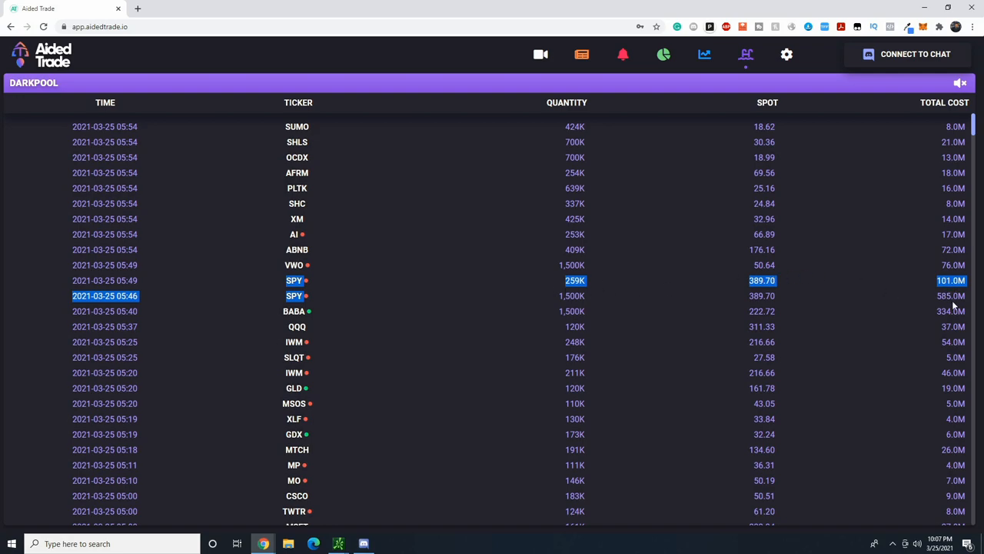
mouse_move(951, 295)
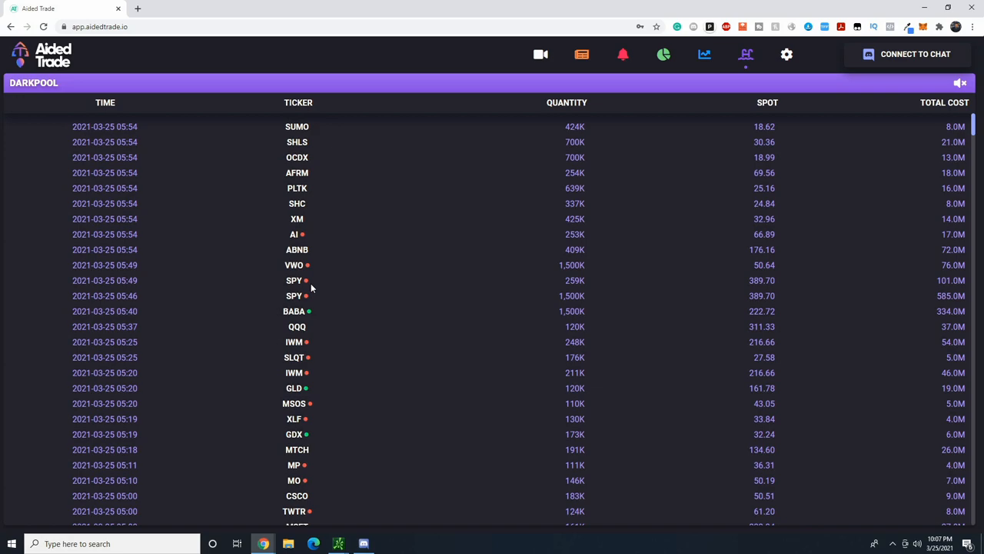
mouse_move(309, 286)
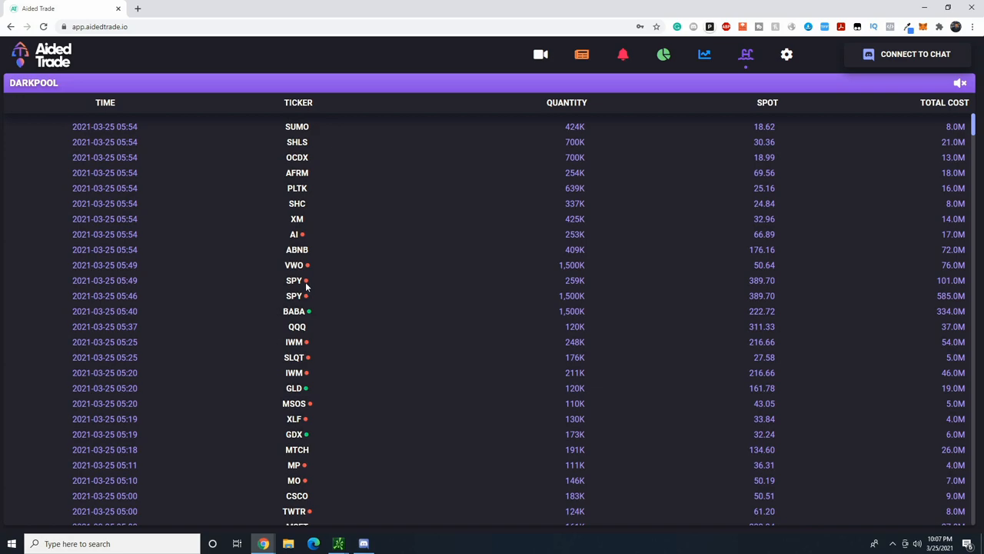
mouse_move(142, 287)
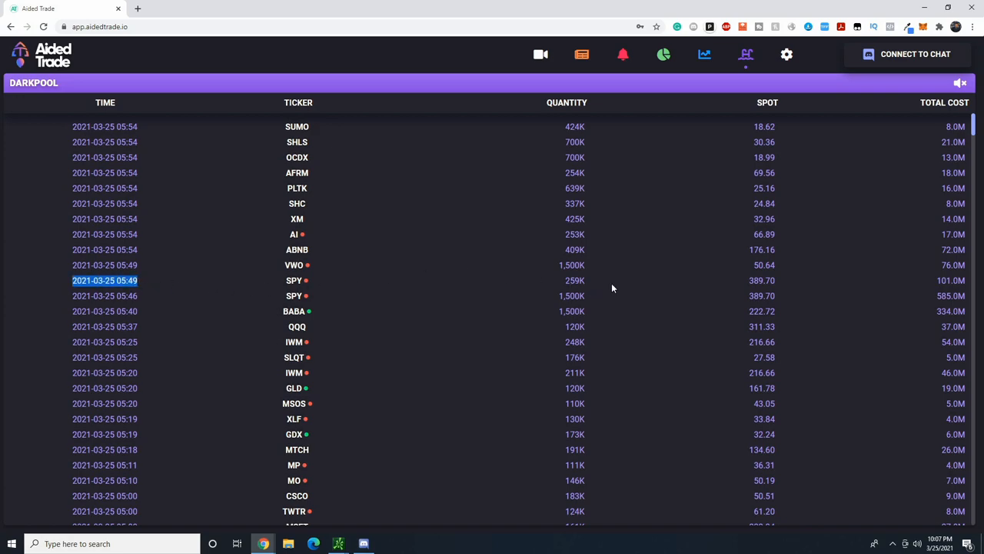
mouse_move(558, 277)
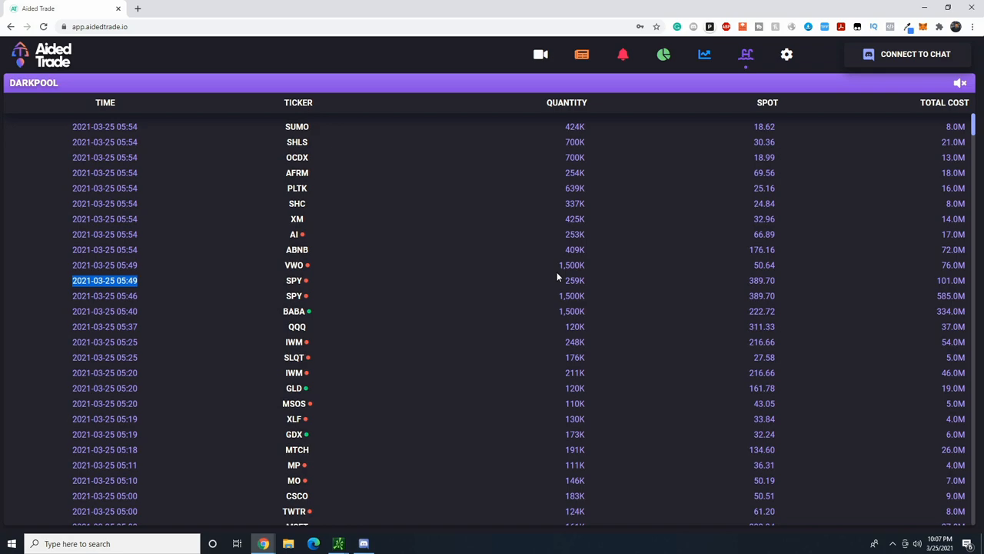
mouse_move(594, 232)
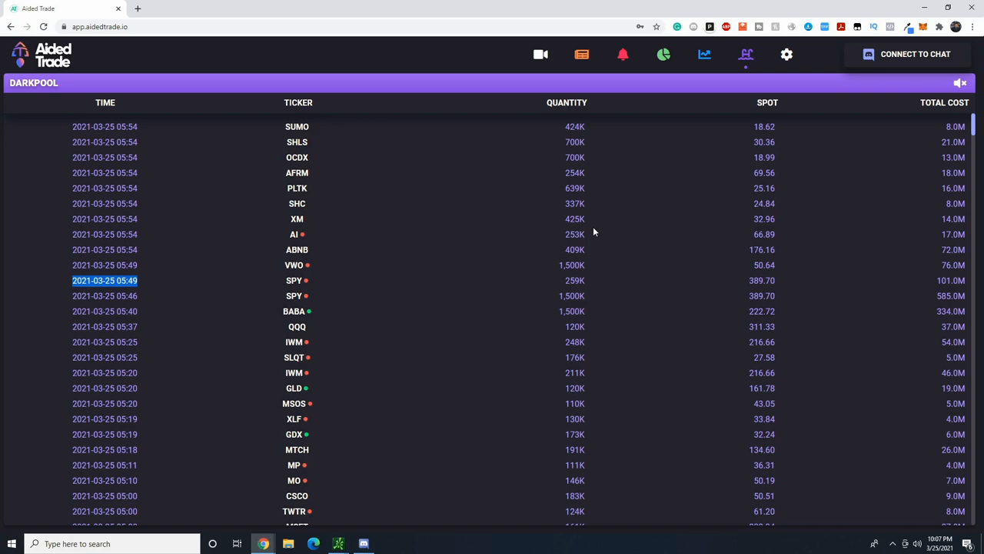
mouse_move(302, 310)
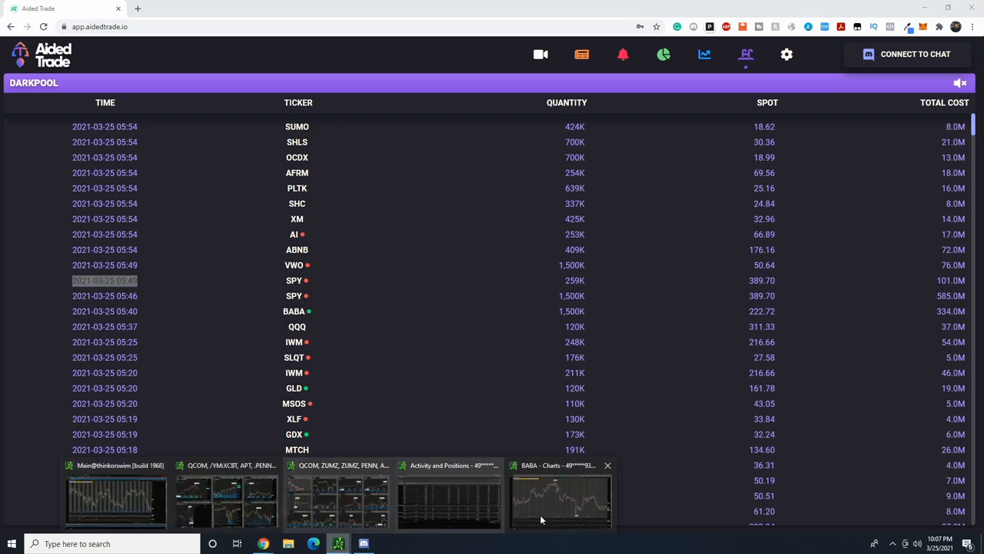
left_click(560, 496)
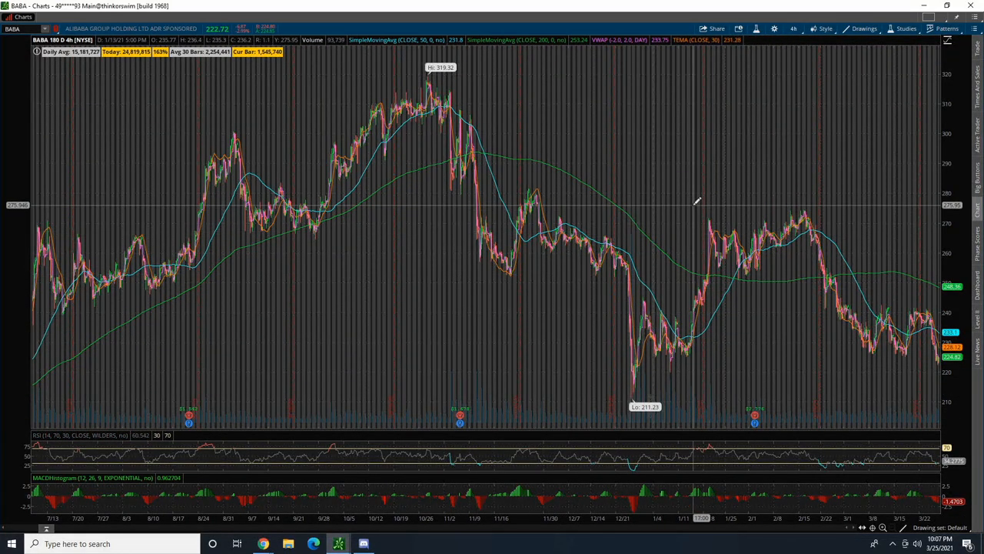
mouse_move(650, 344)
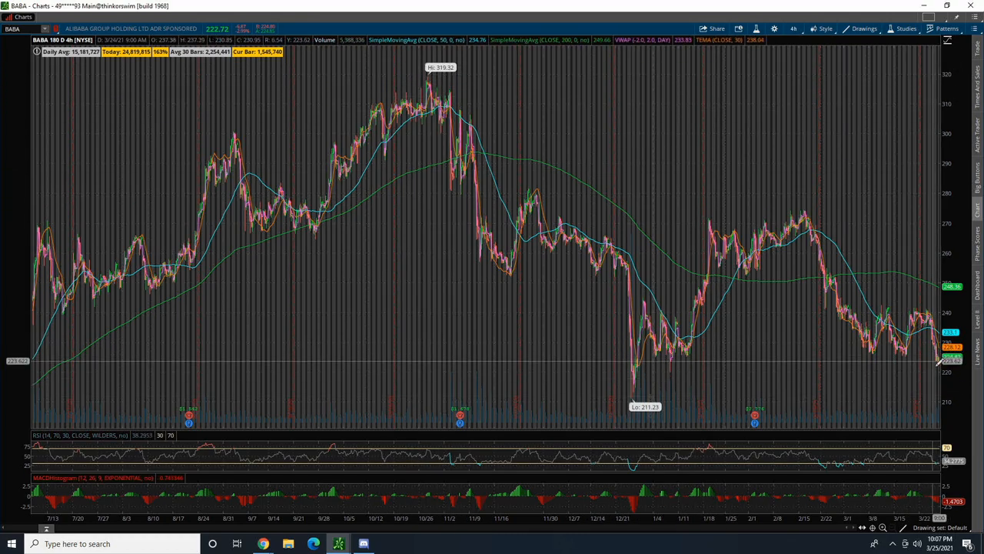
mouse_move(856, 229)
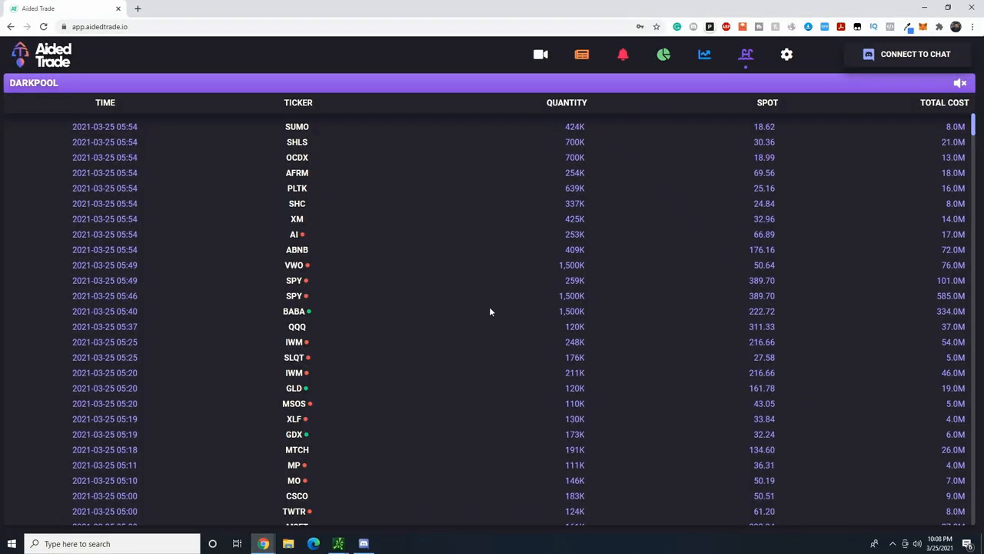
mouse_move(792, 247)
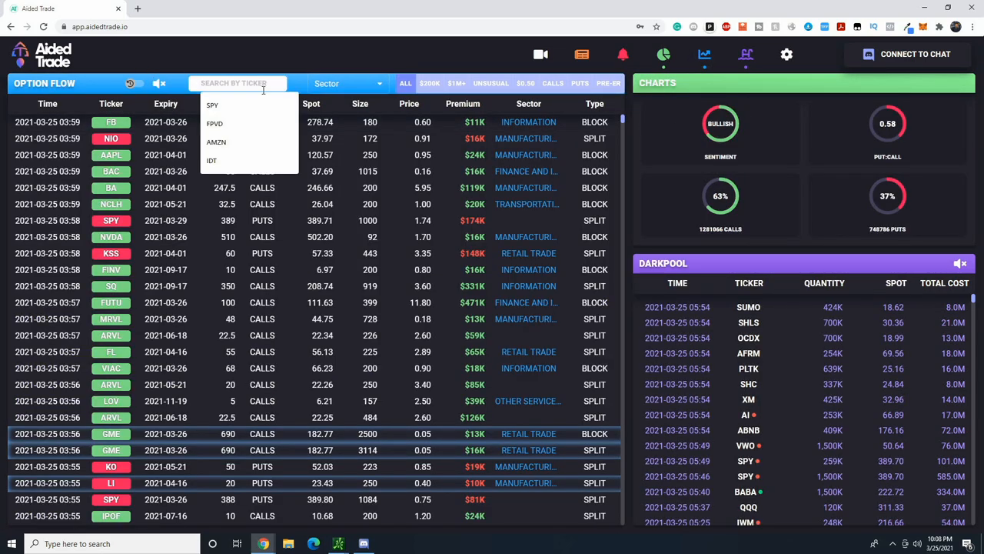
Search BABA in the Option Flow ticker box to filter the dashboard
type("BABA")
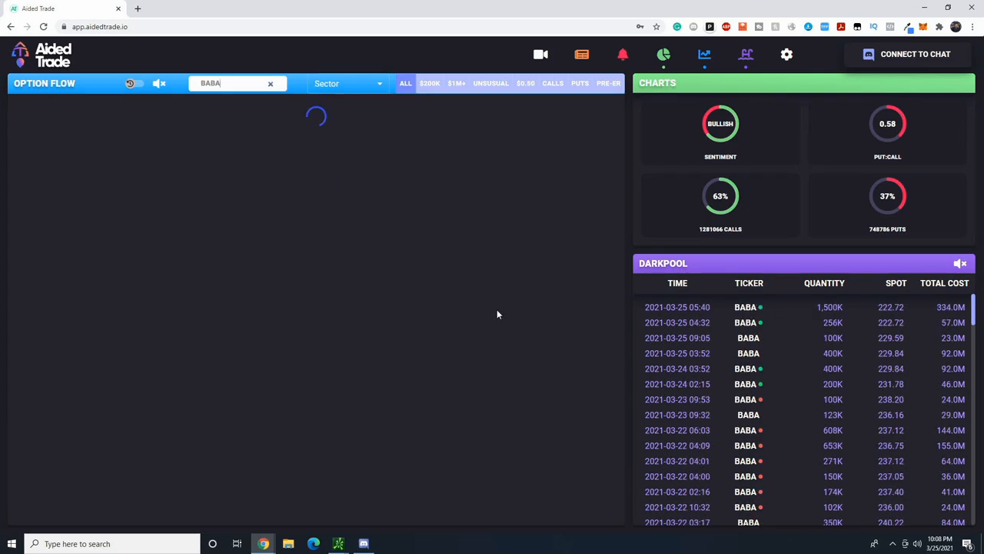
mouse_move(802, 422)
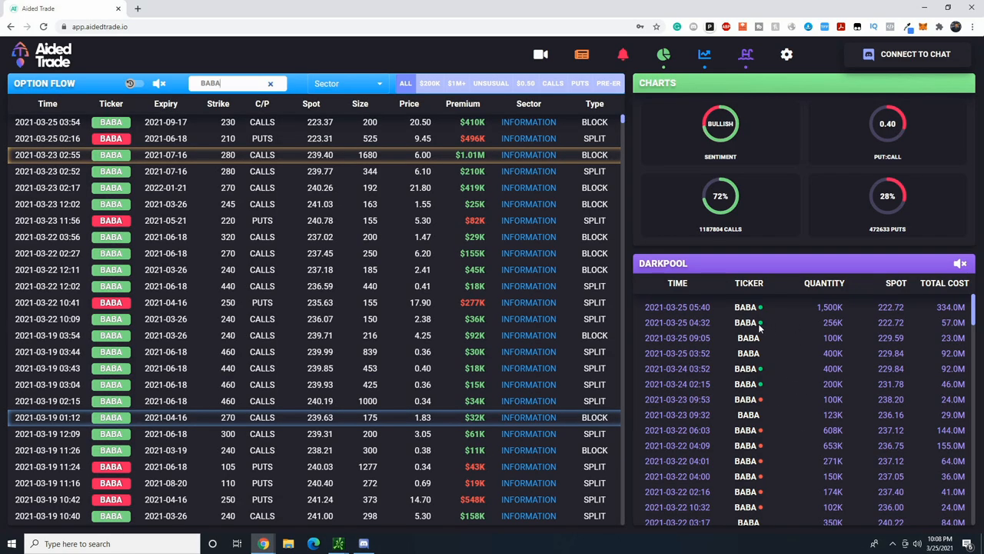
mouse_move(767, 372)
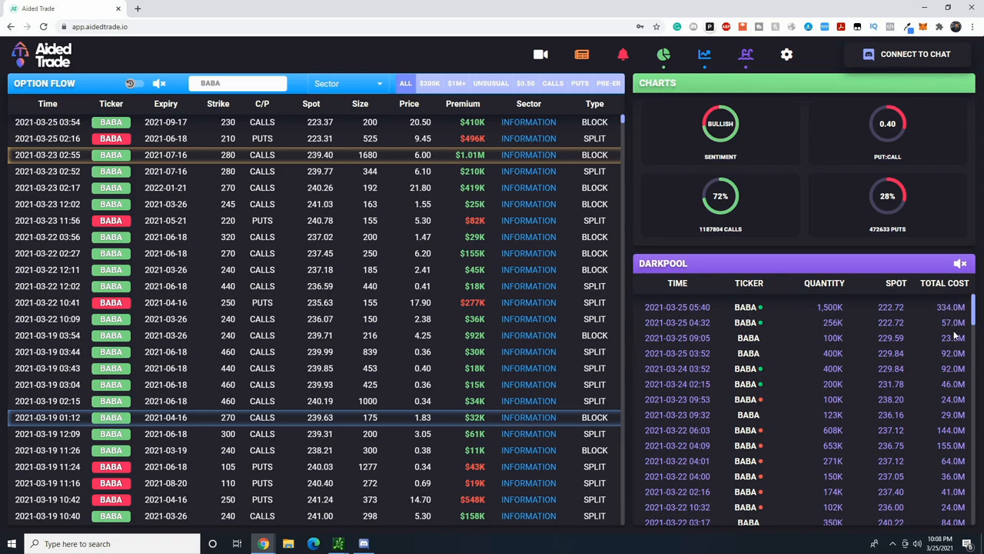
mouse_move(956, 335)
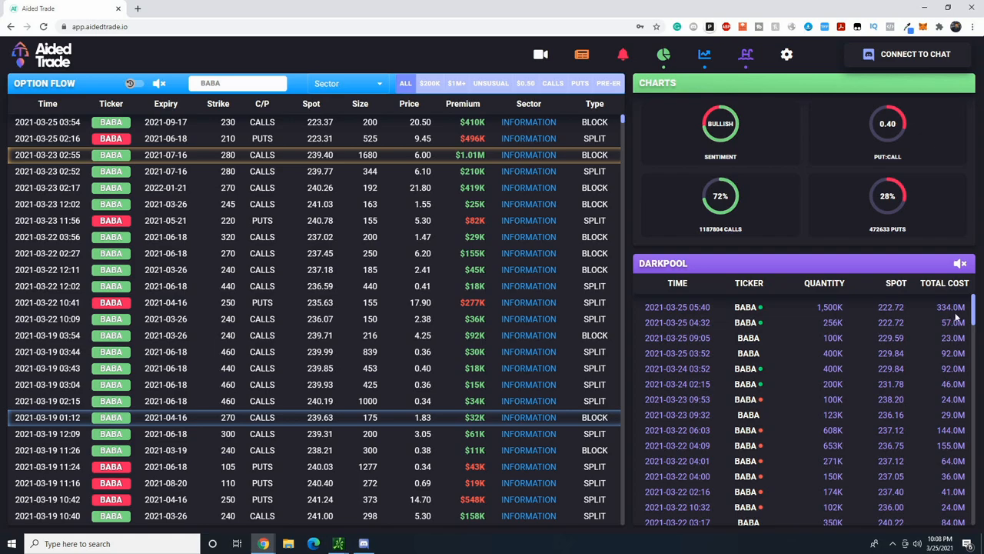
mouse_move(954, 315)
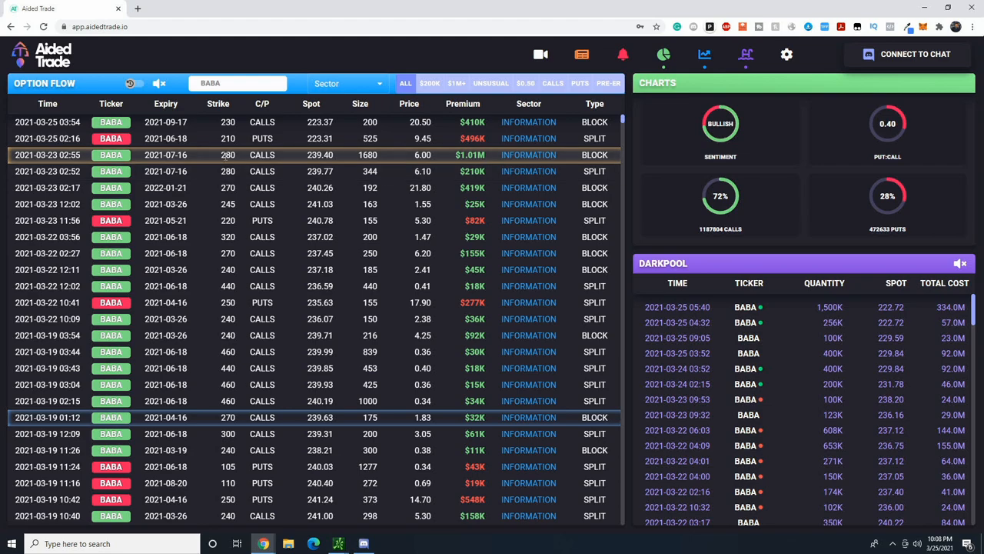
mouse_move(166, 154)
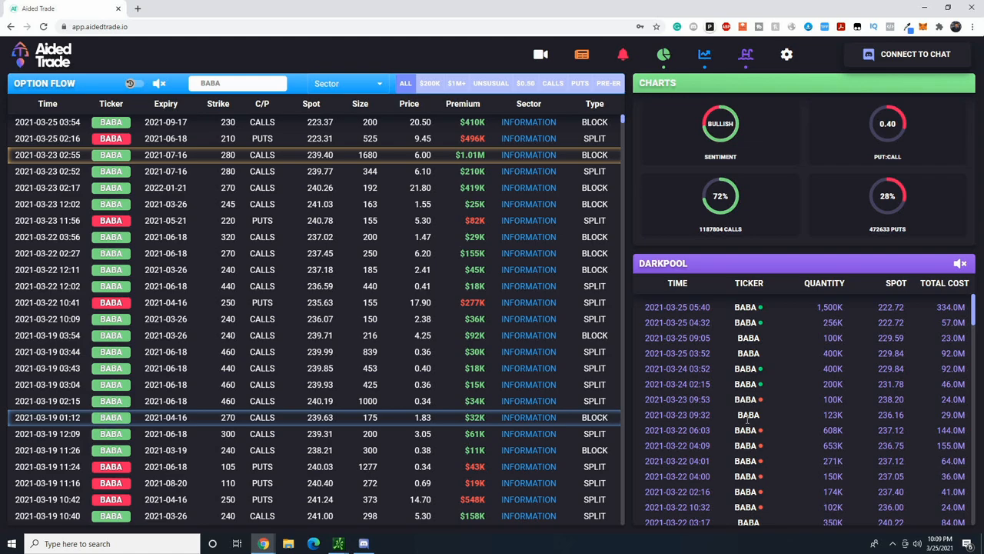
mouse_move(559, 247)
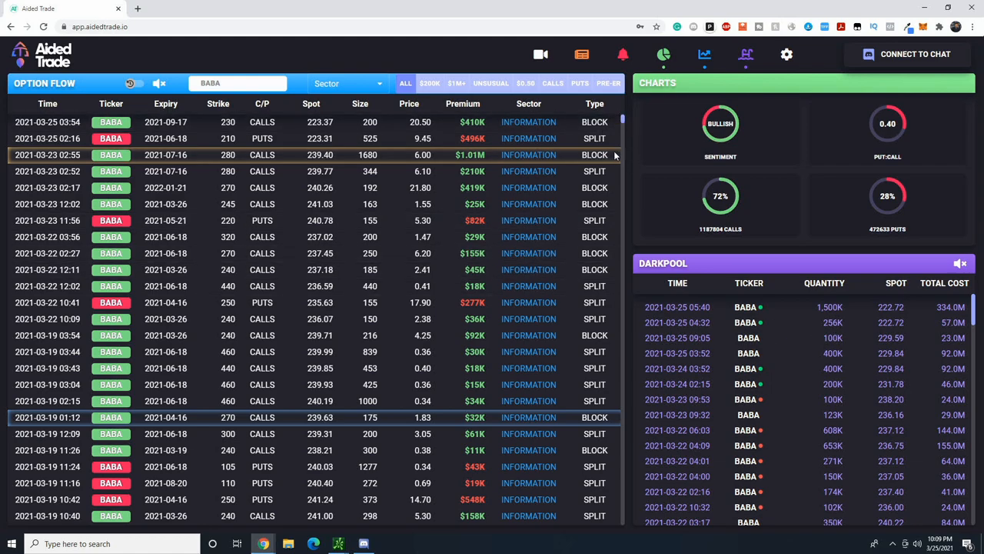
mouse_move(731, 319)
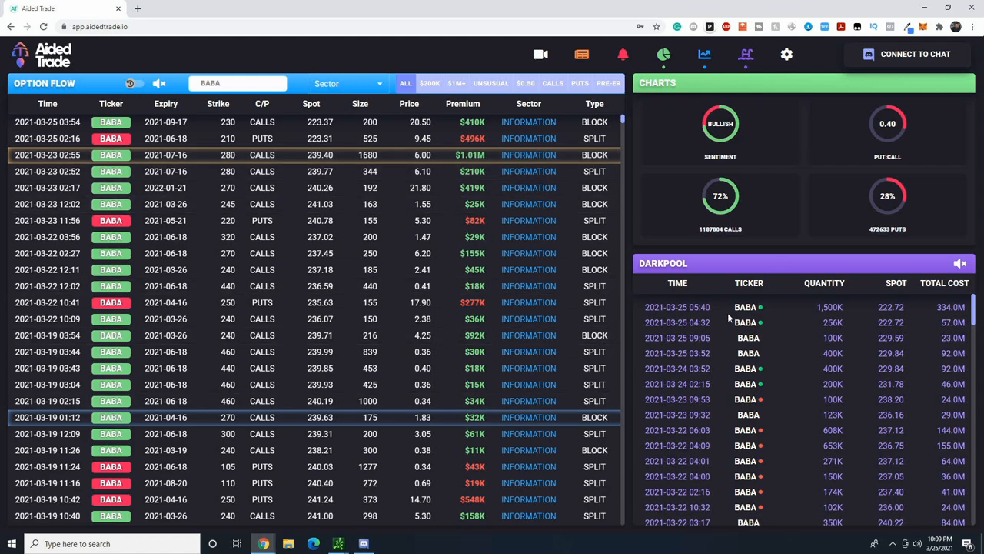